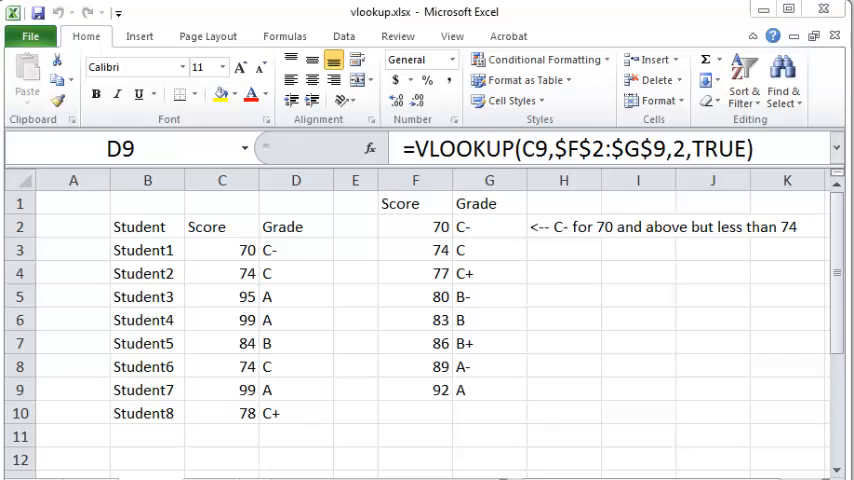
pyautogui.moveTo(289, 256)
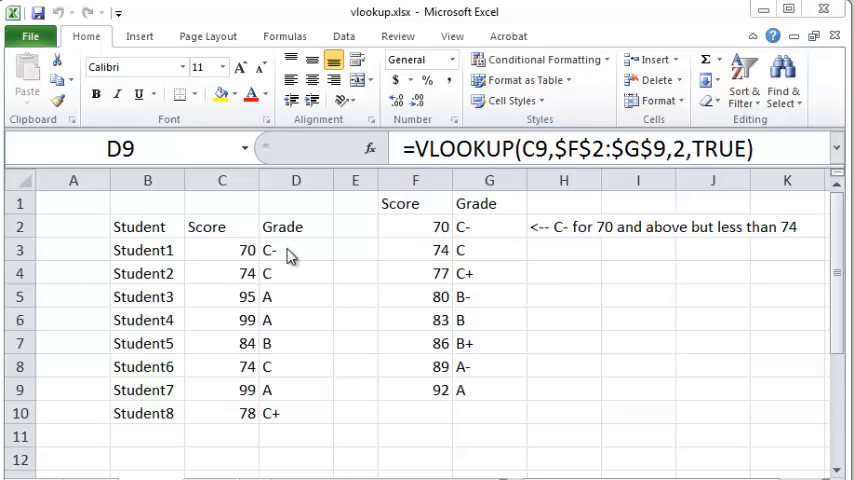
# Review D3's VLOOKUP on C3, select F2:G9 and begin naming it Grades_List
pyautogui.click(296, 249)
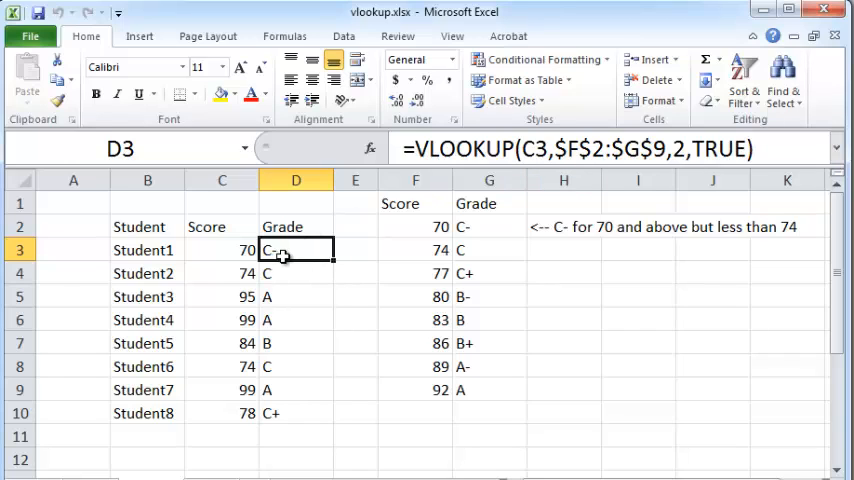
pyautogui.moveTo(229, 252)
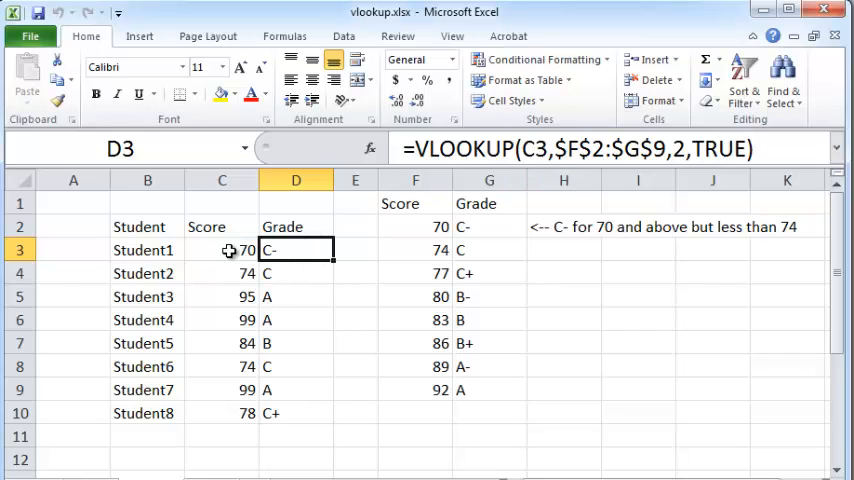
pyautogui.click(222, 250)
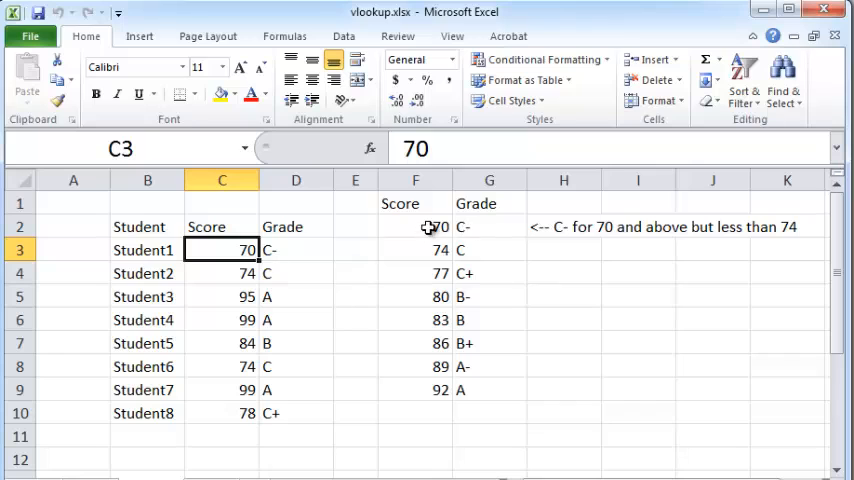
pyautogui.moveTo(415, 226); pyautogui.dragTo(489, 390)
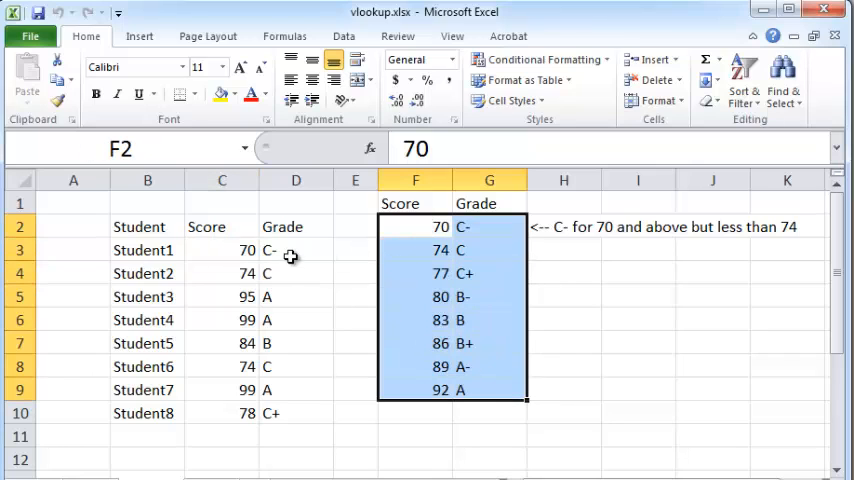
pyautogui.write('=VLOOKUP(C3,$F$2:$G$9,2,TRUE)')
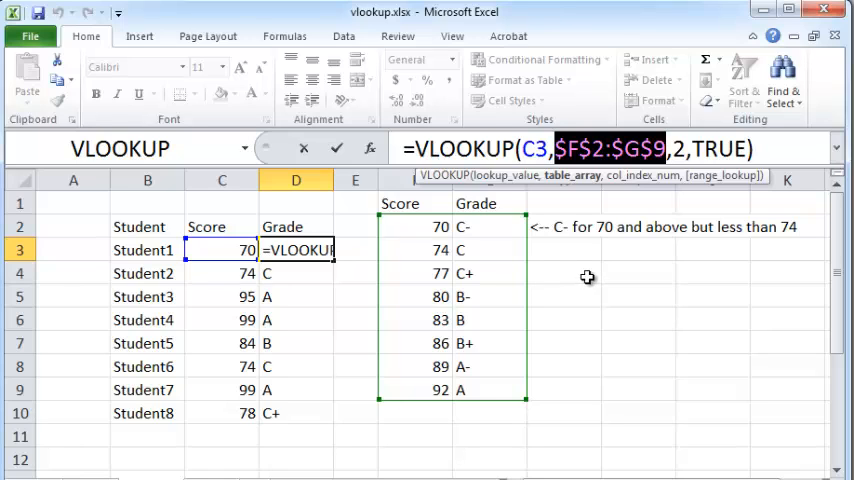
pyautogui.moveTo(580, 278)
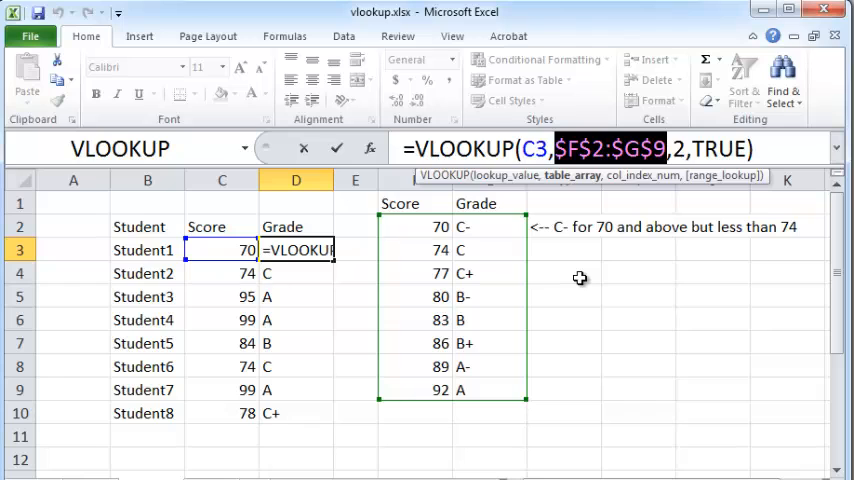
pyautogui.moveTo(556, 247)
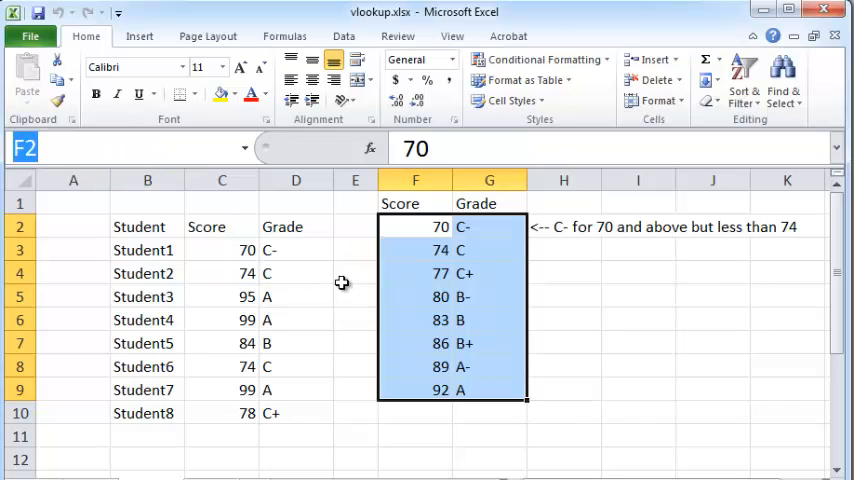
pyautogui.write('Gr')
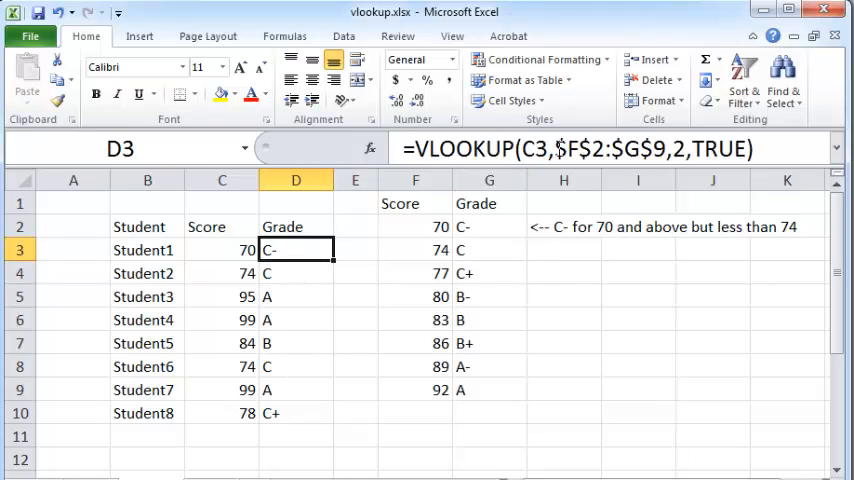
# Replace D3's $F$2:$G$9 reference with Grades_List and fill the formula down to D10
pyautogui.doubleClick(296, 250)
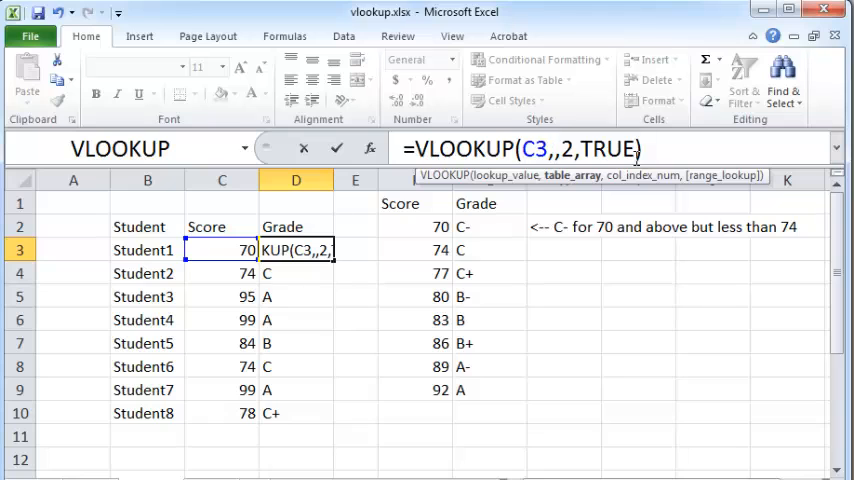
pyautogui.write('Grades_List')
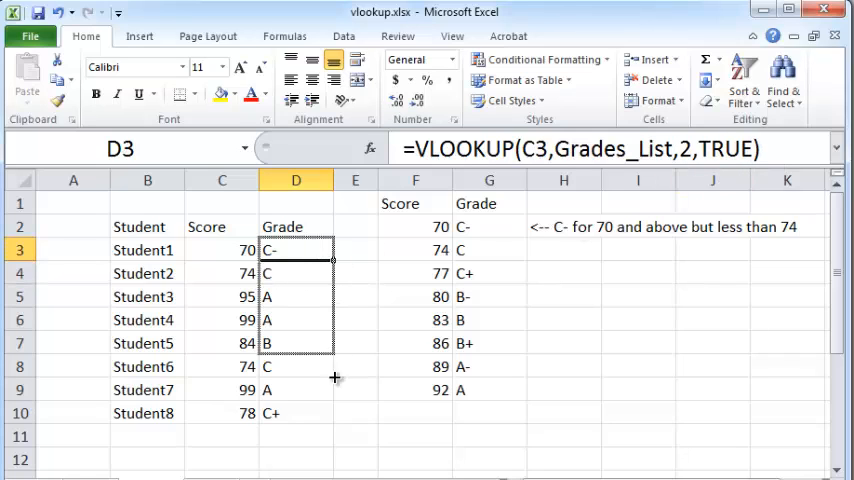
pyautogui.moveTo(296, 249); pyautogui.dragTo(296, 413)
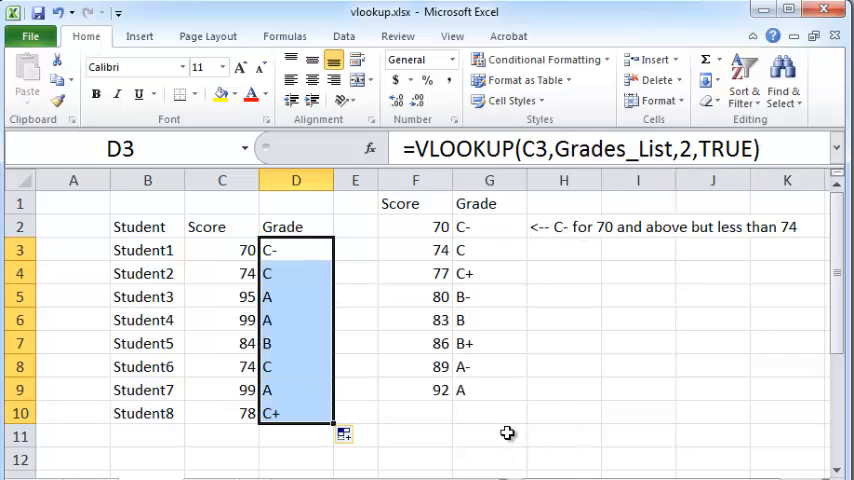
pyautogui.click(296, 249)
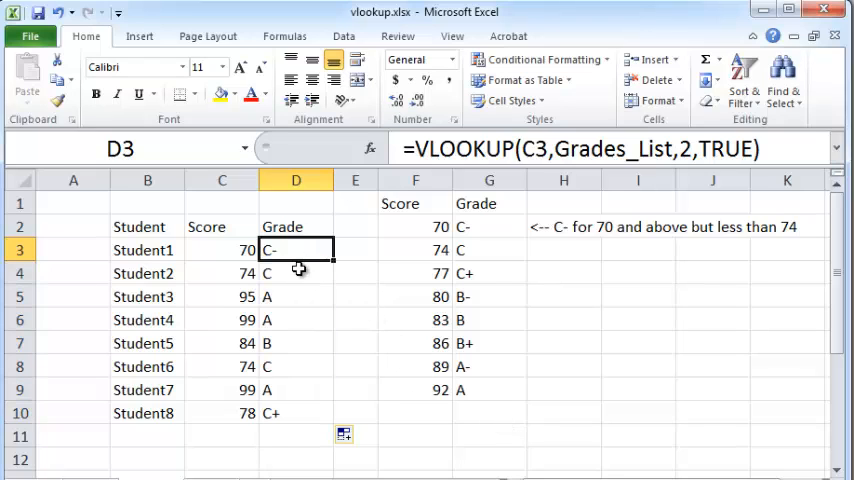
pyautogui.moveTo(560, 148)
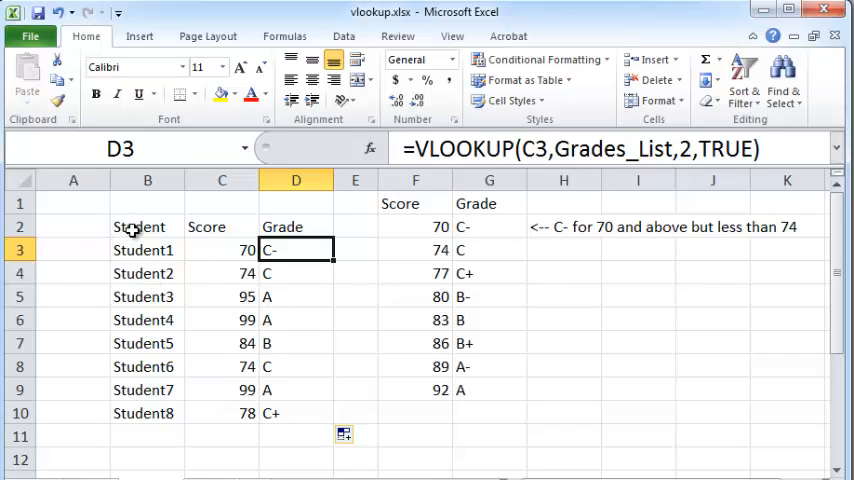
# Select B2:D10, name it Student_List in the Name Box, then deselect
pyautogui.moveTo(147, 226); pyautogui.dragTo(296, 296)
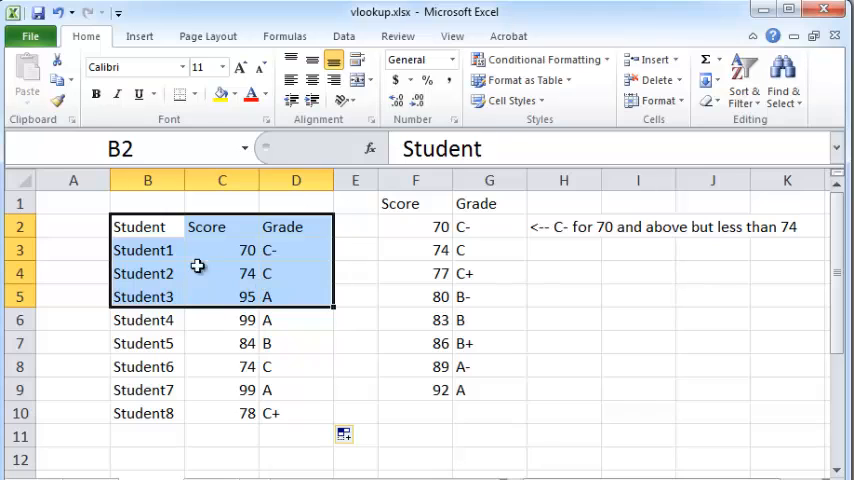
pyautogui.click(147, 226)
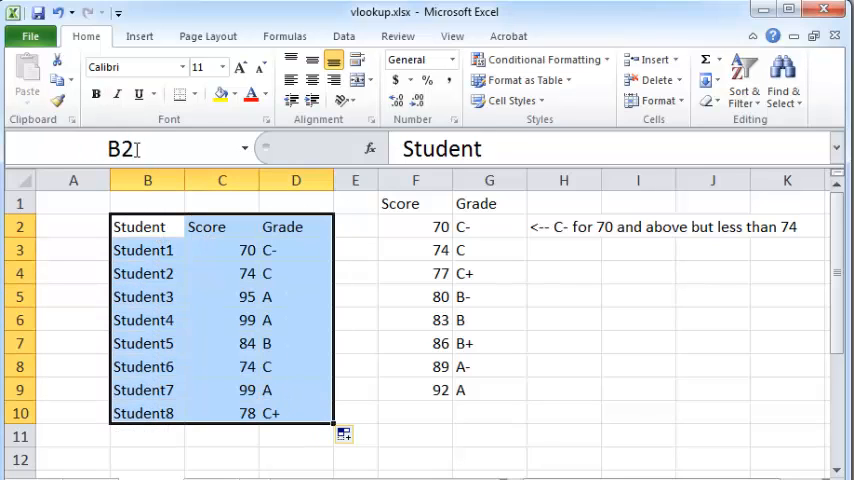
pyautogui.write('Studne')
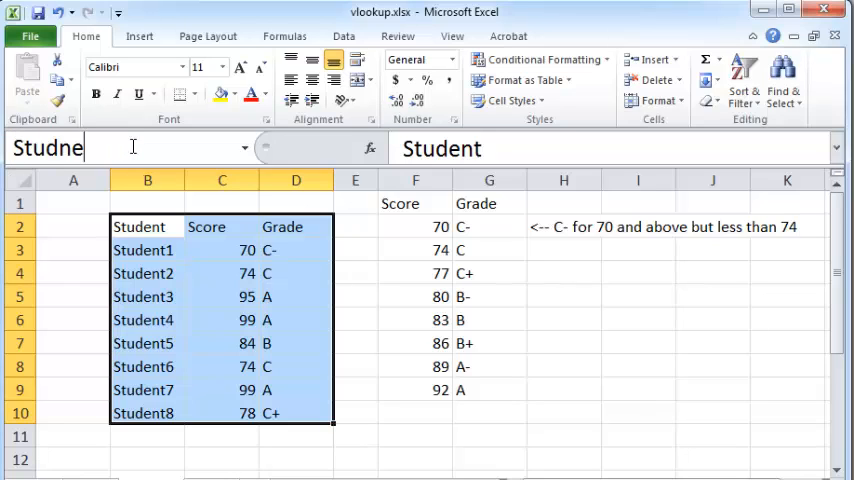
pyautogui.write('Student_List')
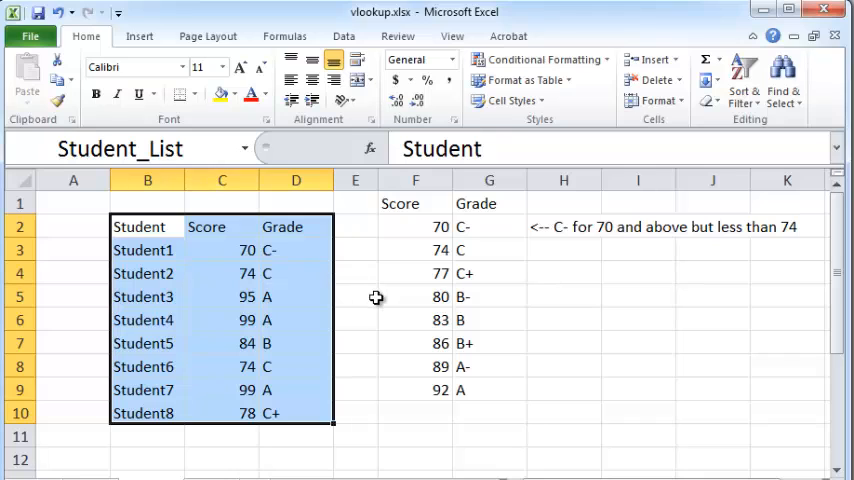
pyautogui.click(355, 296)
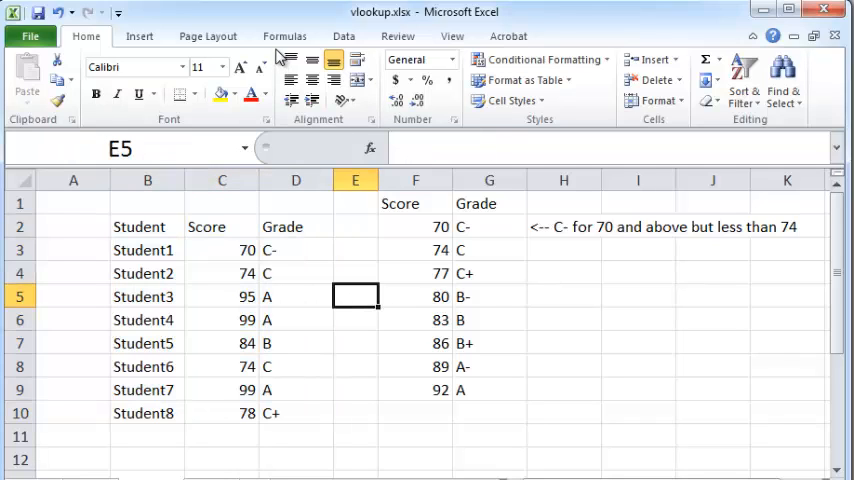
# Open Name Manager from the Formulas tab and select Student_List
pyautogui.click(284, 36)
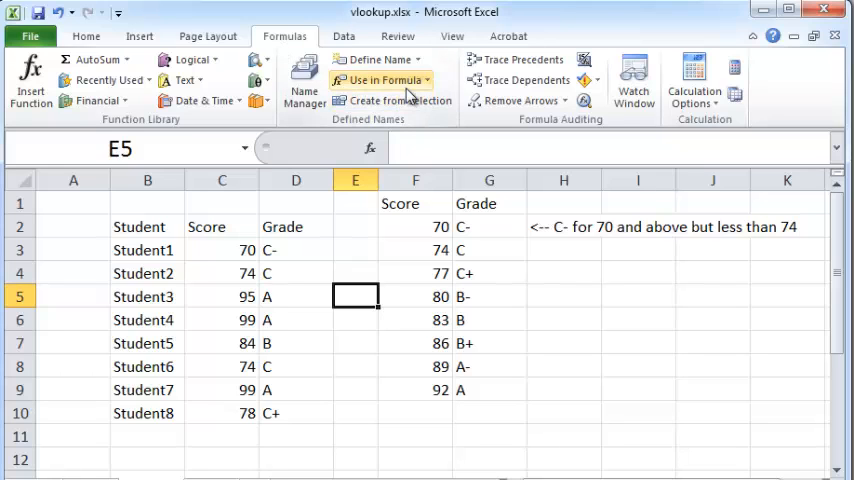
pyautogui.moveTo(304, 80)
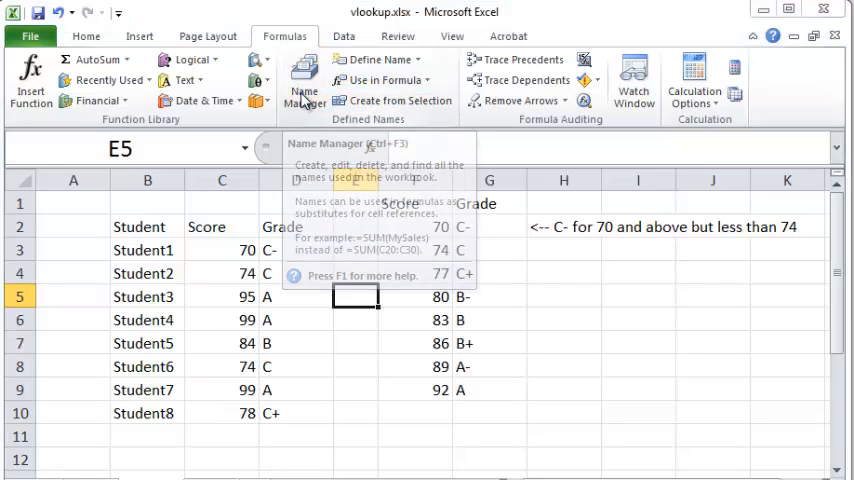
pyautogui.click(303, 80)
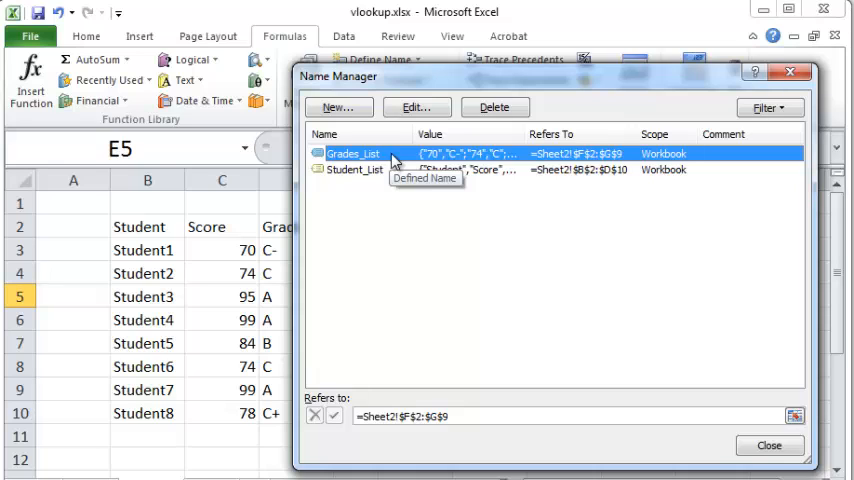
pyautogui.click(354, 169)
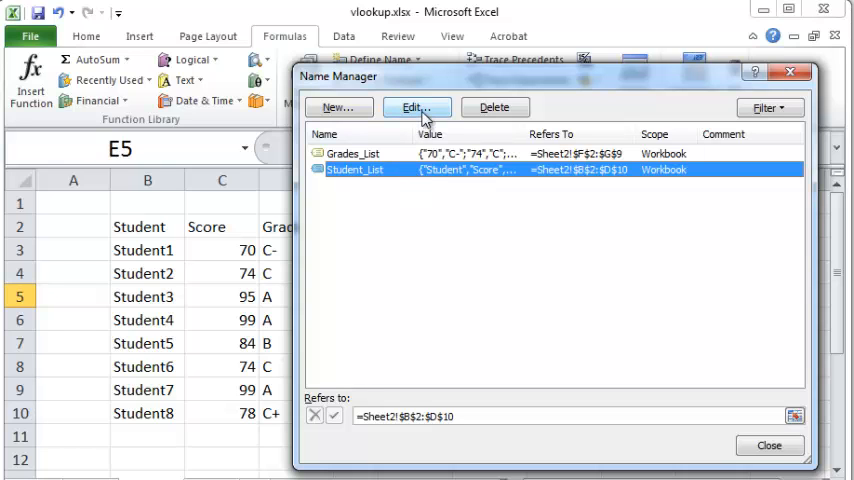
# Rename Student_List to List_Of_Students and Grades_List to List_Of_Grades
pyautogui.click(413, 107)
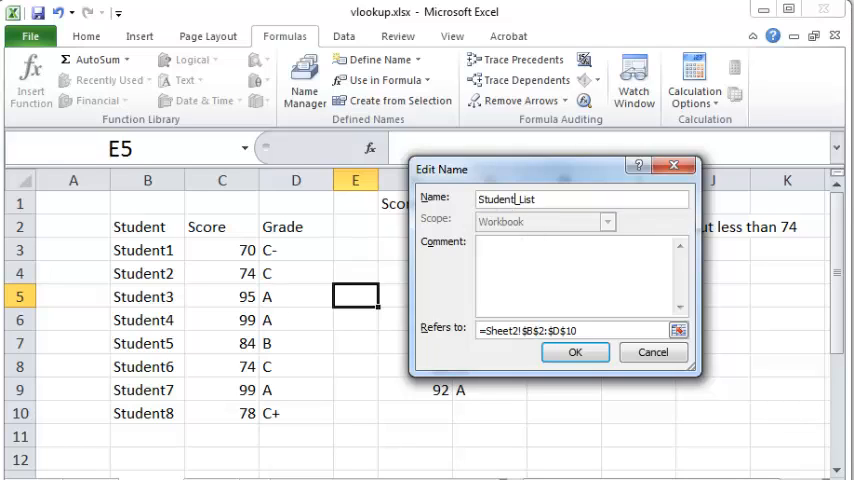
pyautogui.write('List')
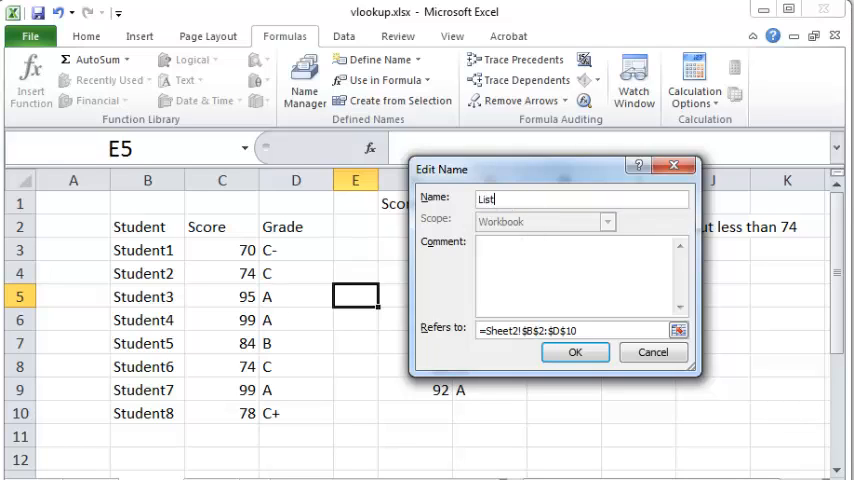
pyautogui.write('_Of_Stud')
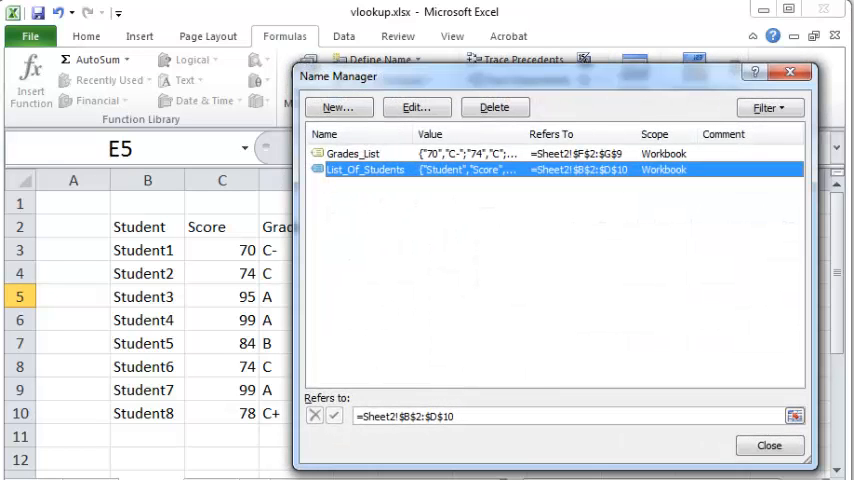
pyautogui.click(352, 153)
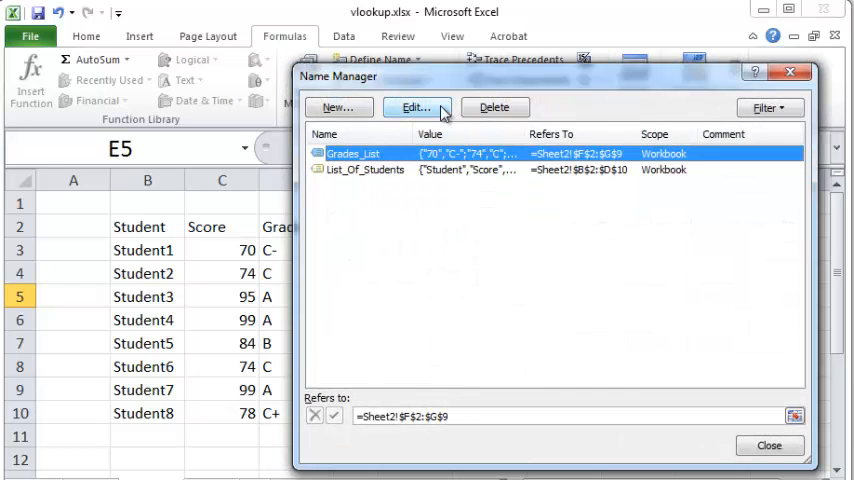
pyautogui.click(412, 107)
pyautogui.write('List_Of_Grad')
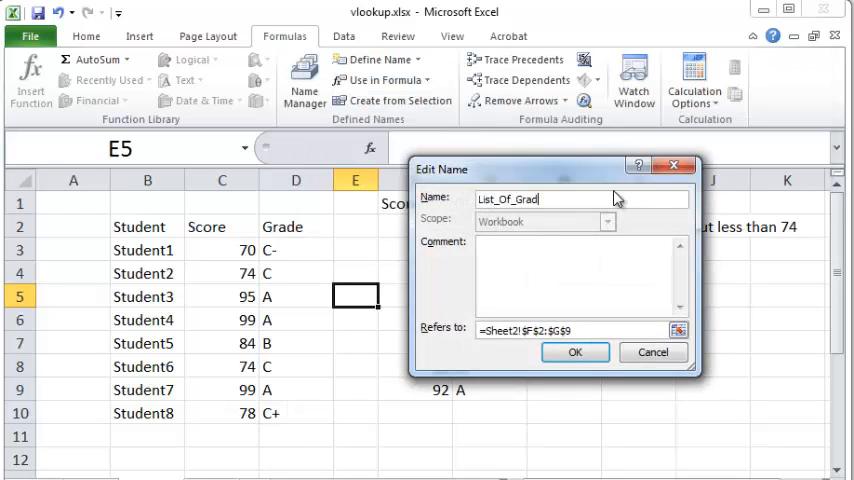
pyautogui.click(575, 352)
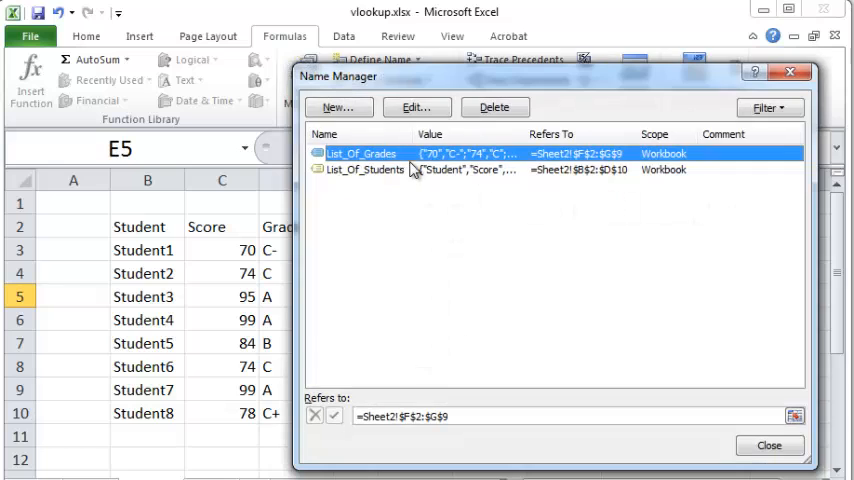
# Delete the List_Of_Students name and confirm
pyautogui.click(365, 169)
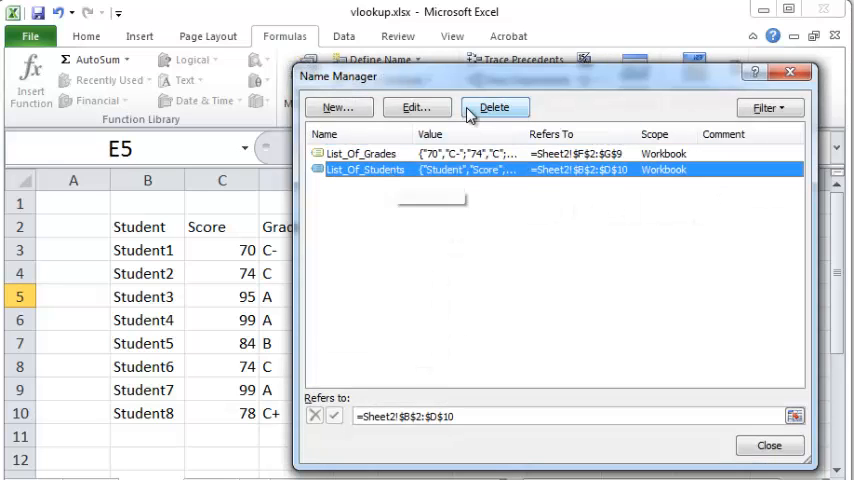
pyautogui.click(494, 107)
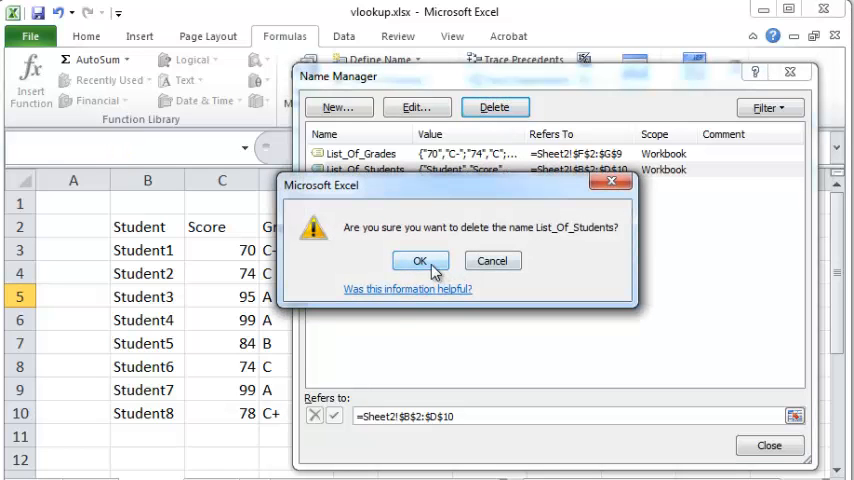
pyautogui.click(419, 260)
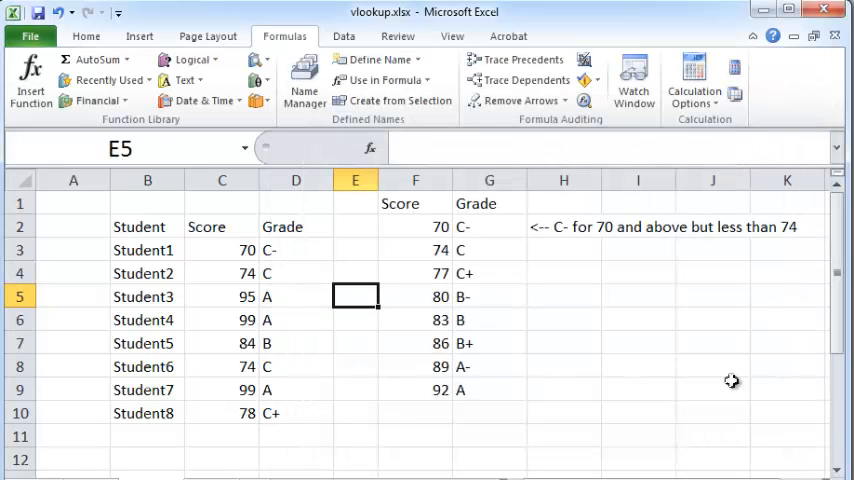
pyautogui.moveTo(299, 274)
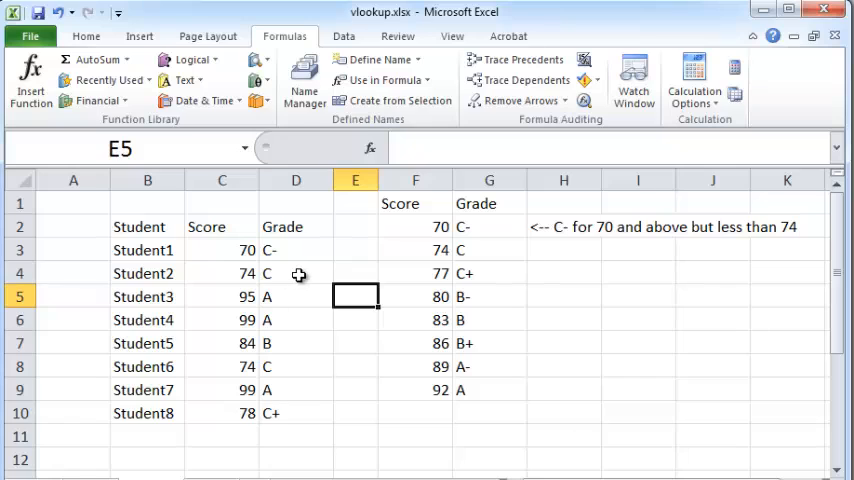
pyautogui.moveTo(323, 261)
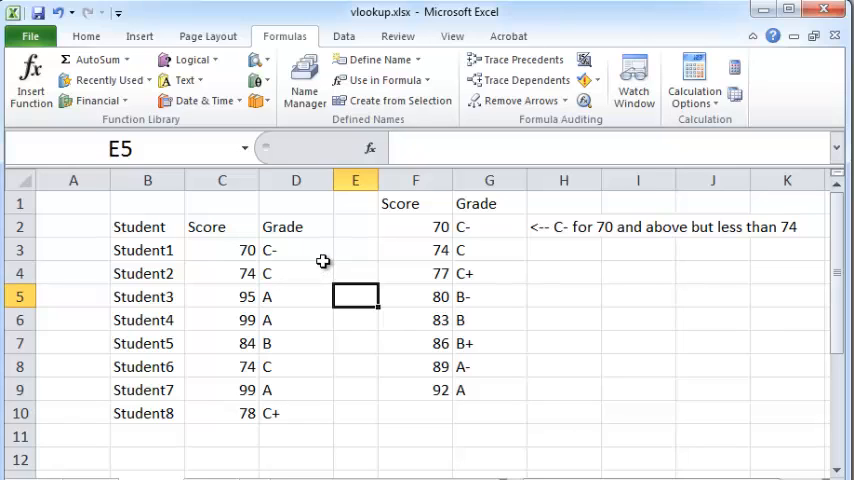
pyautogui.moveTo(318, 255)
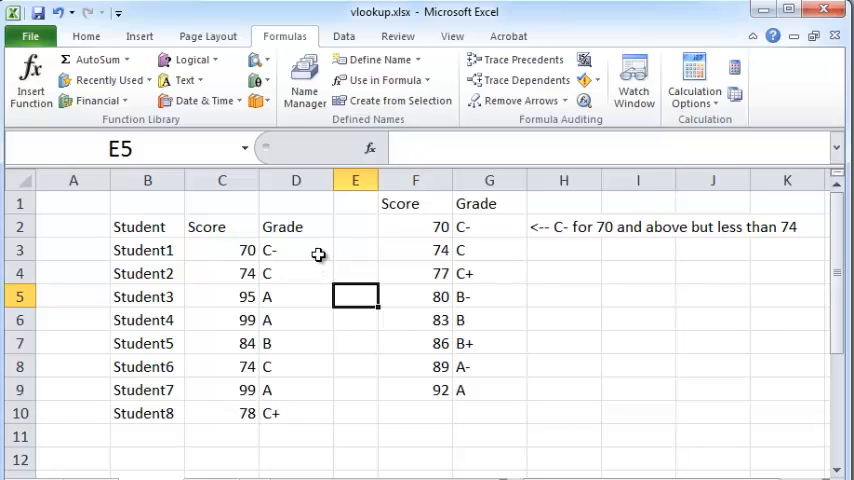
# Select Student1's grade cell D3 for the List_Of_Grades VLOOKUP
pyautogui.click(296, 250)
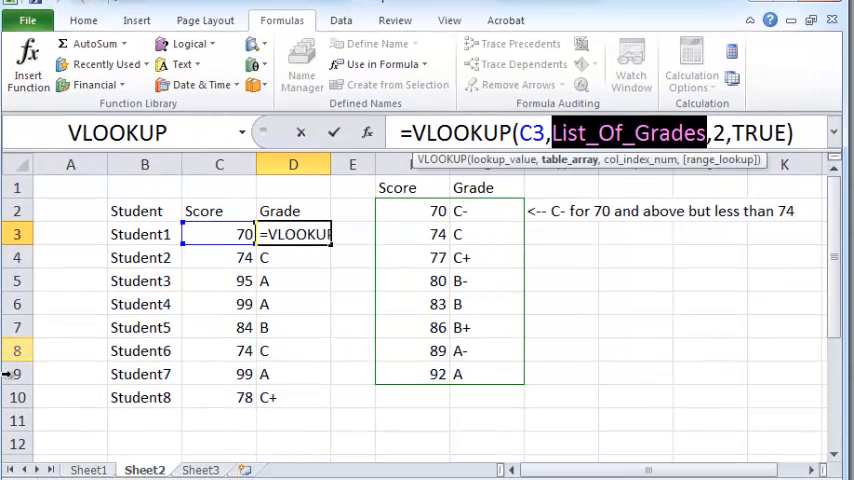
# Switch from Sheet2 to Sheet3, checking the workbook's defined names on the way
pyautogui.click(200, 469)
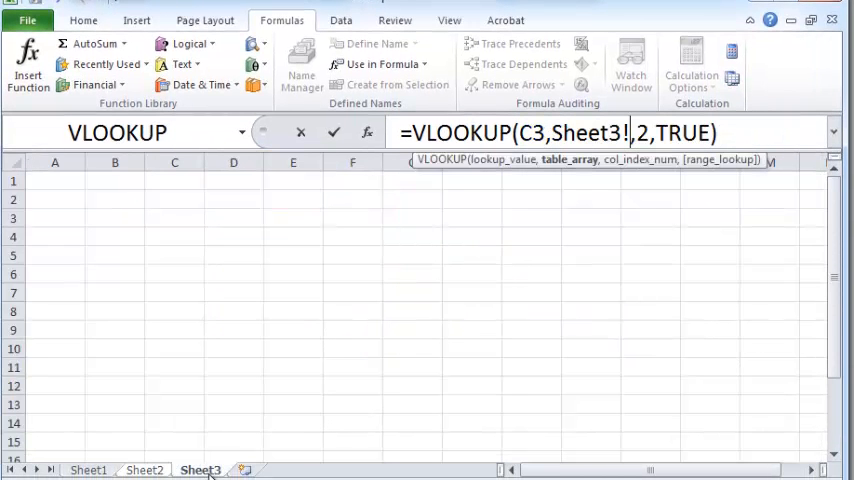
pyautogui.moveTo(159, 275)
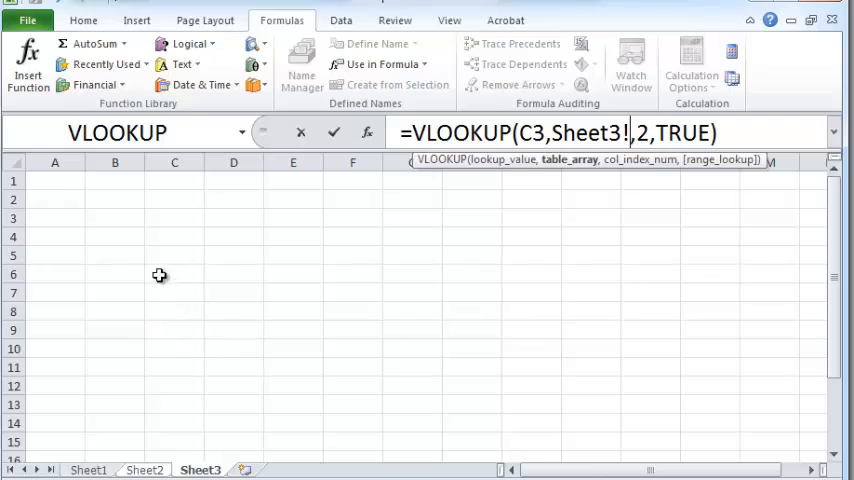
pyautogui.click(144, 469)
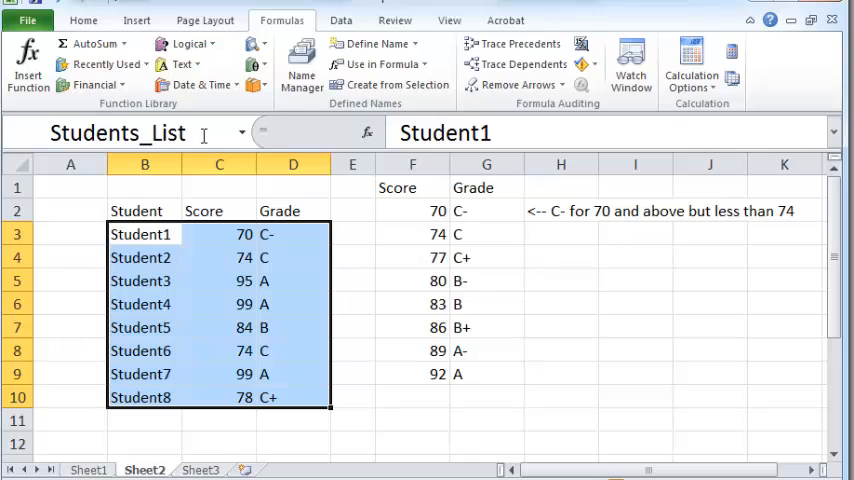
pyautogui.moveTo(250, 135)
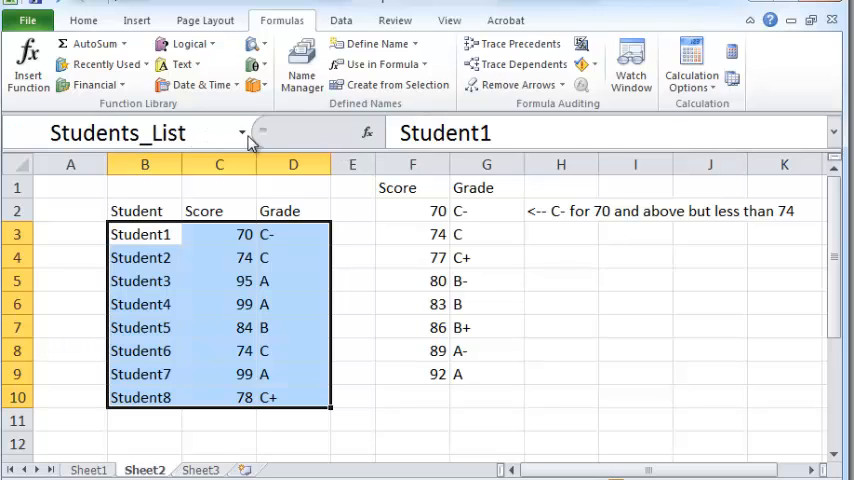
pyautogui.click(240, 132)
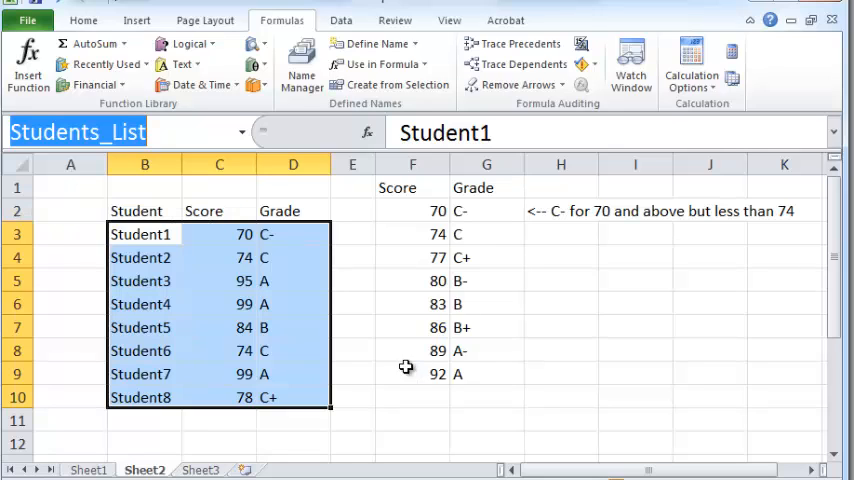
pyautogui.click(199, 469)
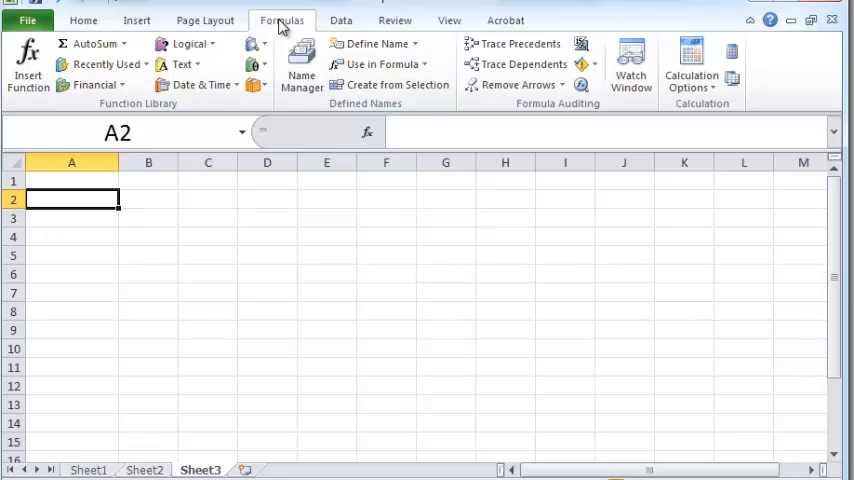
# Paste the list of range names and references via Paste Names, then select A1
pyautogui.click(380, 64)
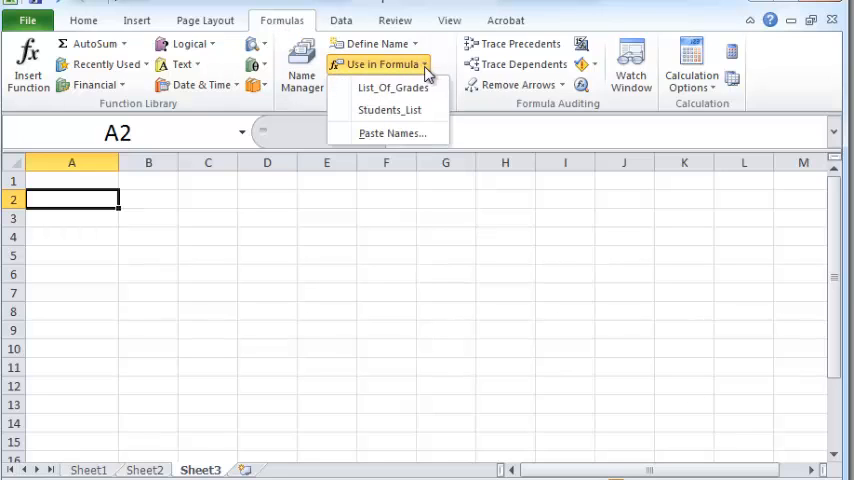
pyautogui.click(392, 133)
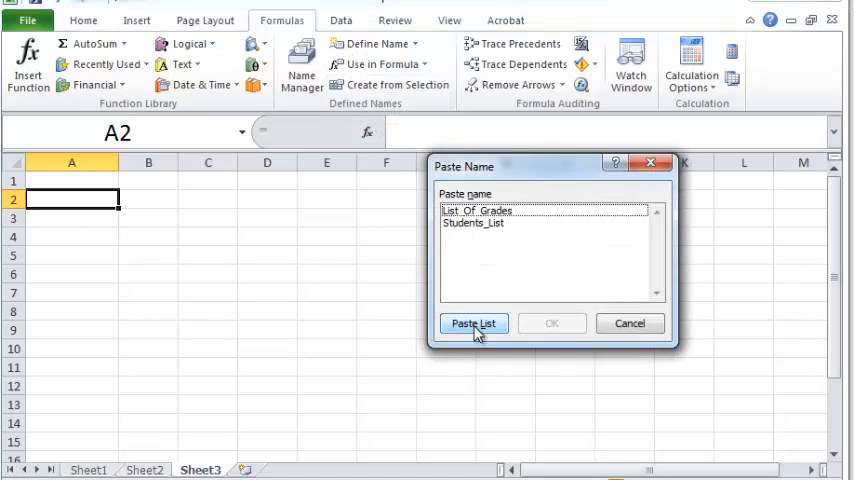
pyautogui.click(474, 323)
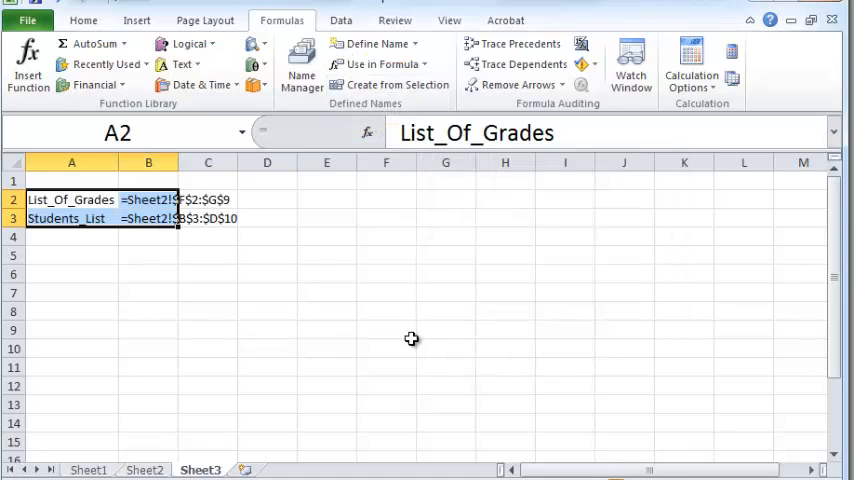
pyautogui.click(71, 180)
pyautogui.write('Range name')
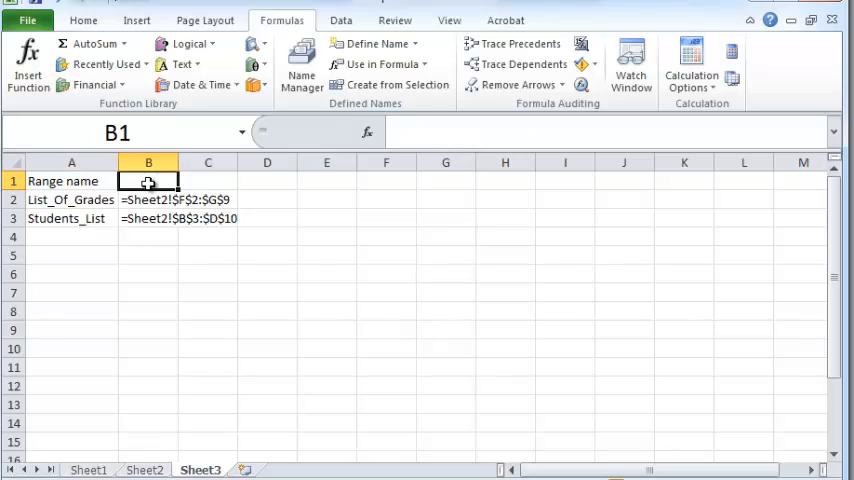
# Add the 'Cell Range' heading and select the two pasted references to widen
pyautogui.write('Cell')
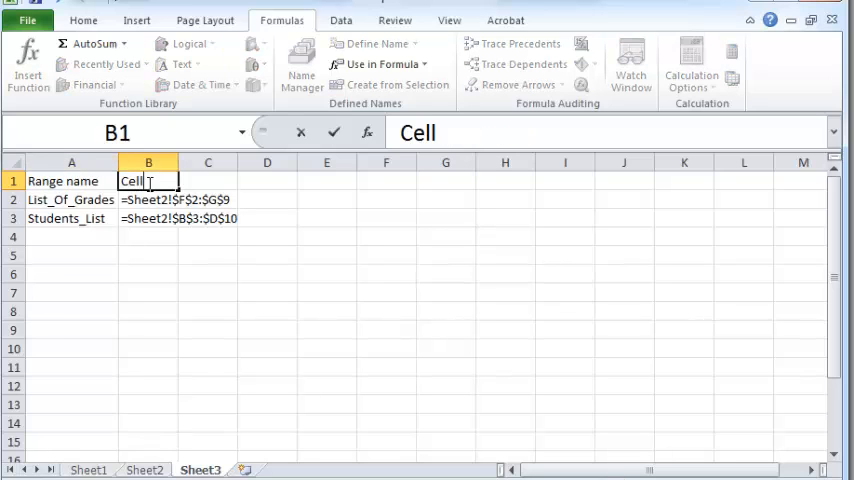
pyautogui.write('Range')
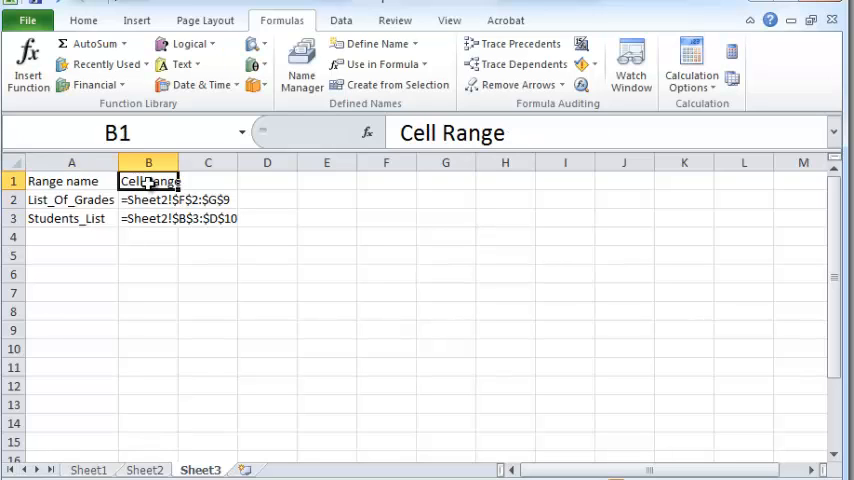
pyautogui.click(148, 199)
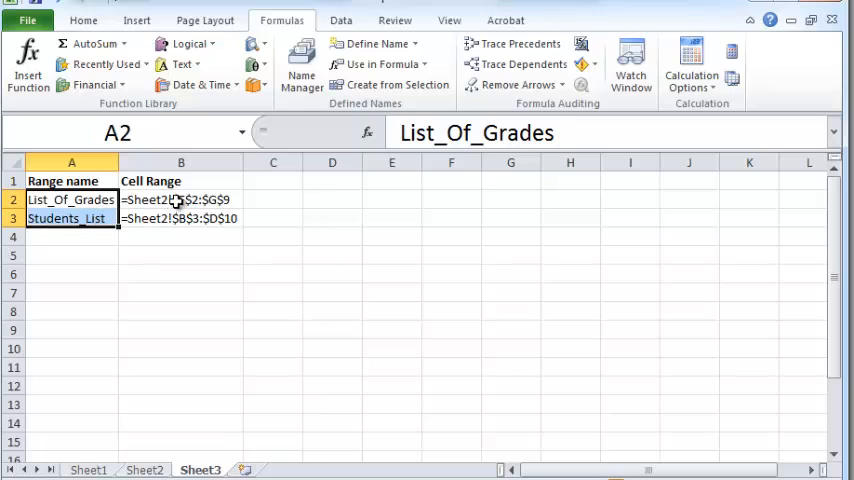
pyautogui.click(181, 199)
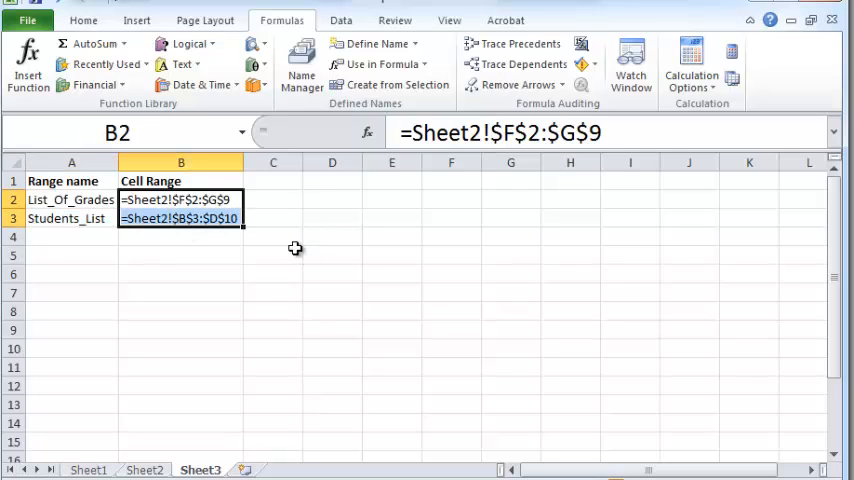